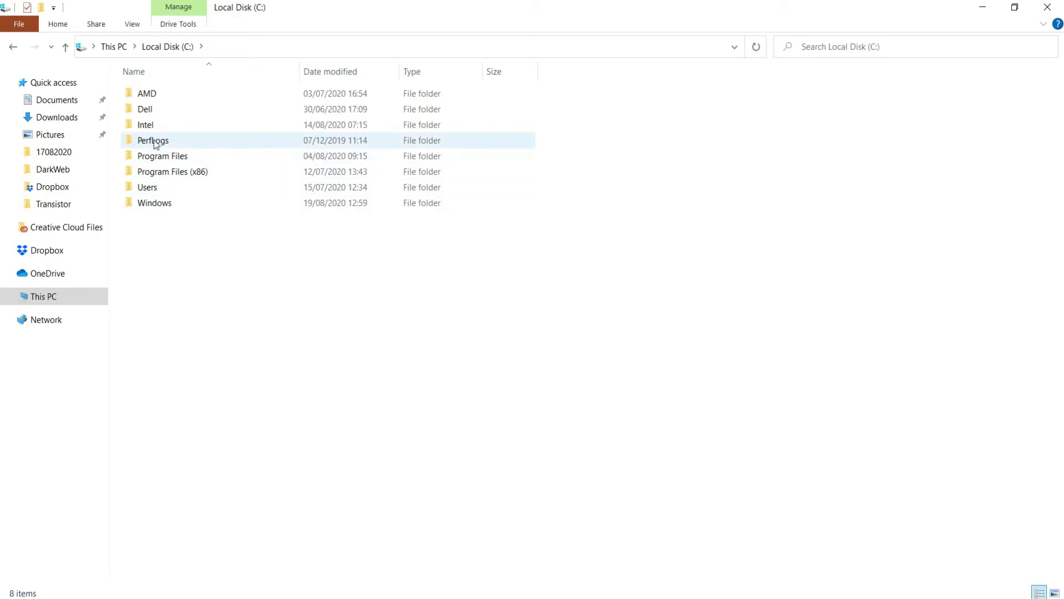
Step: Open the PerfLogs folder on Local Disk (C:), granting permanent access via Continue, revealing it is empty
left_click(199, 139)
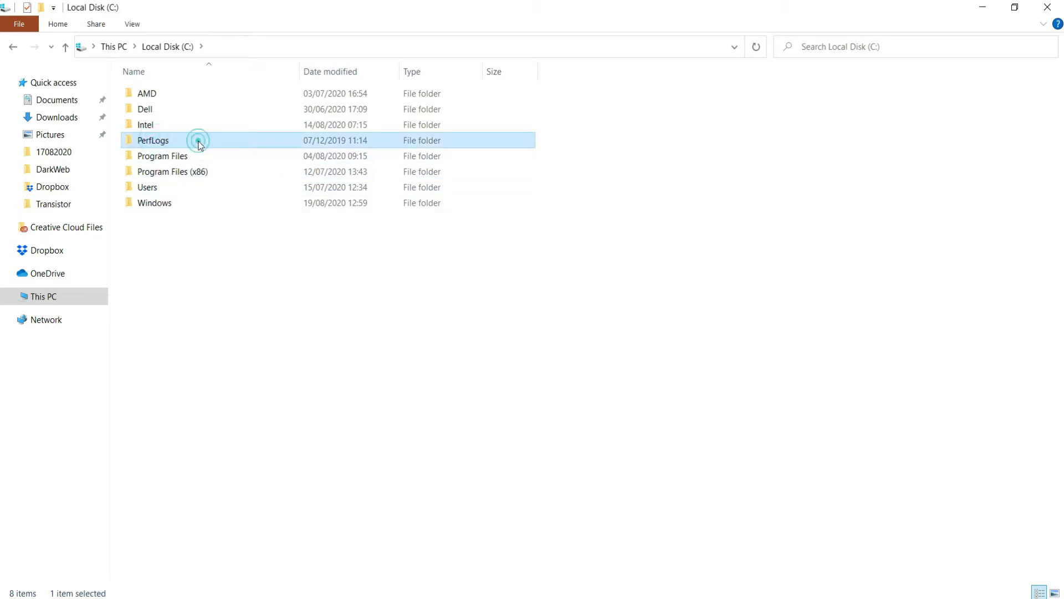
double_click(153, 140)
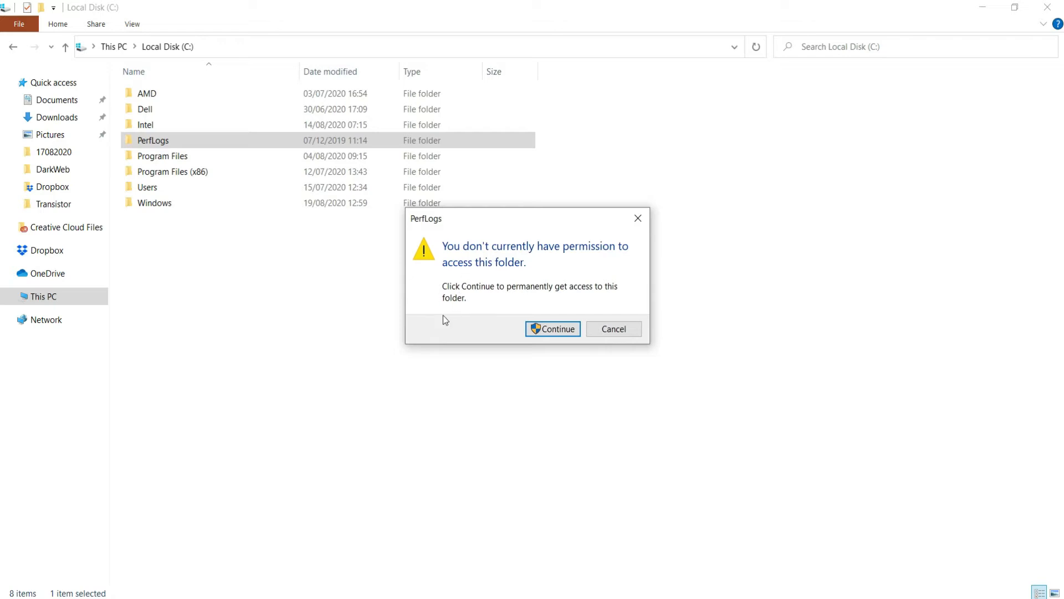
left_click(552, 328)
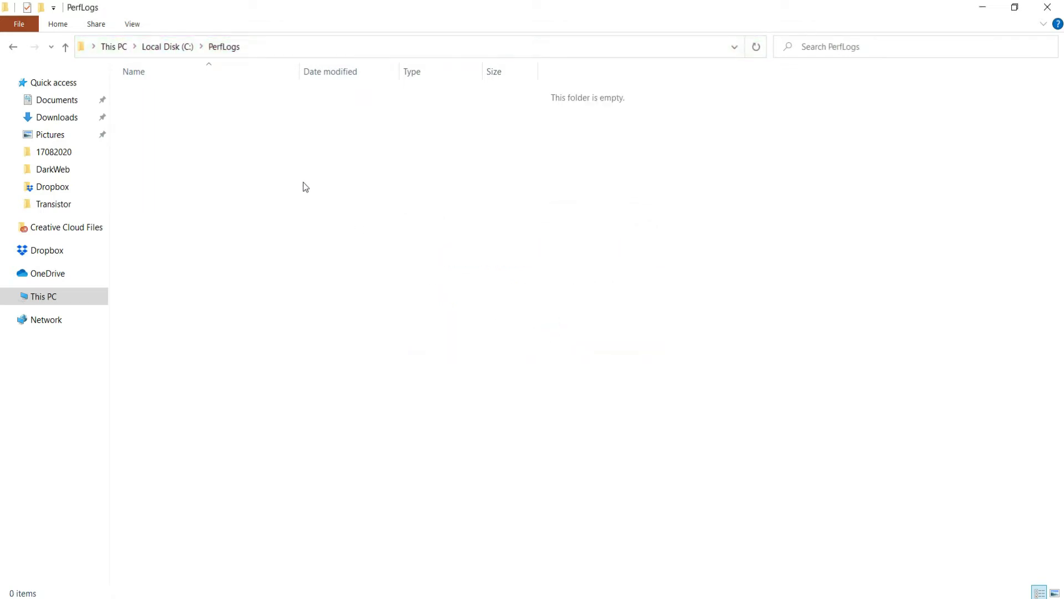
right_click(153, 139)
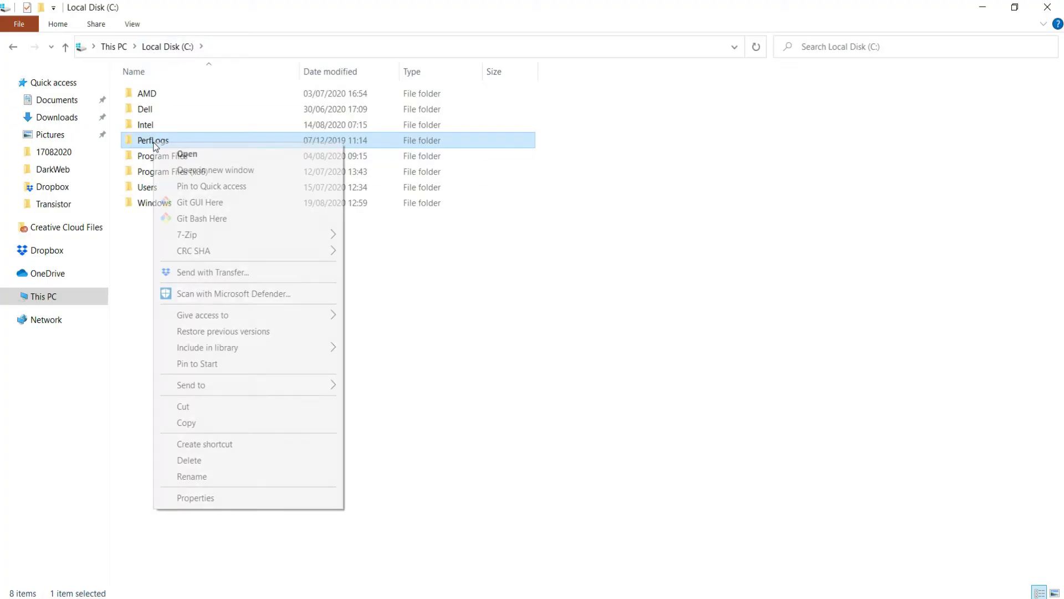
mouse_move(239, 445)
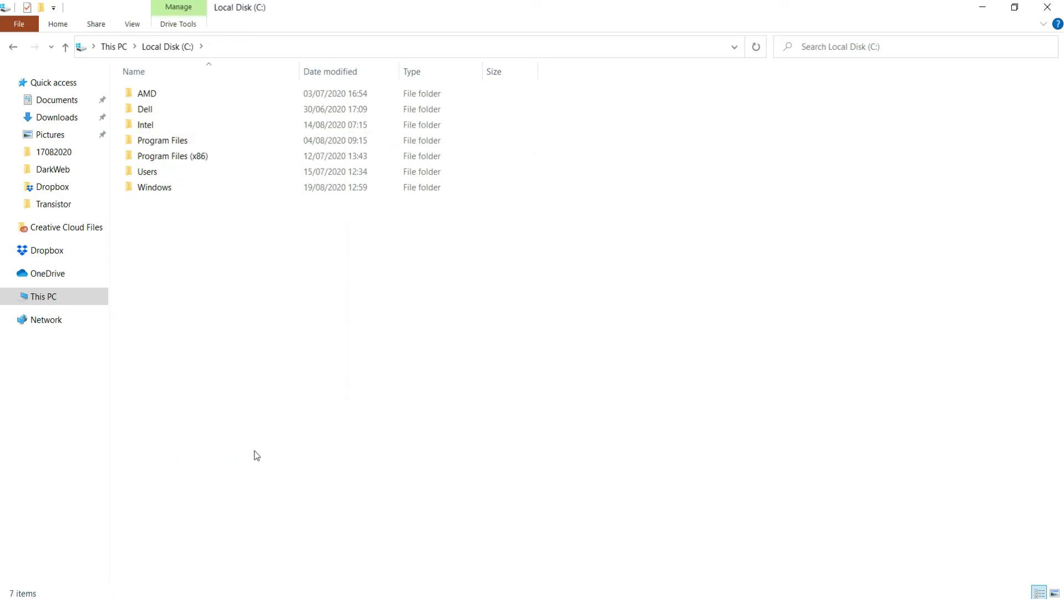
Step: Refresh the Local Disk (C:) listing from the empty-space context menu to confirm PerfLogs is gone
right_click(256, 454)
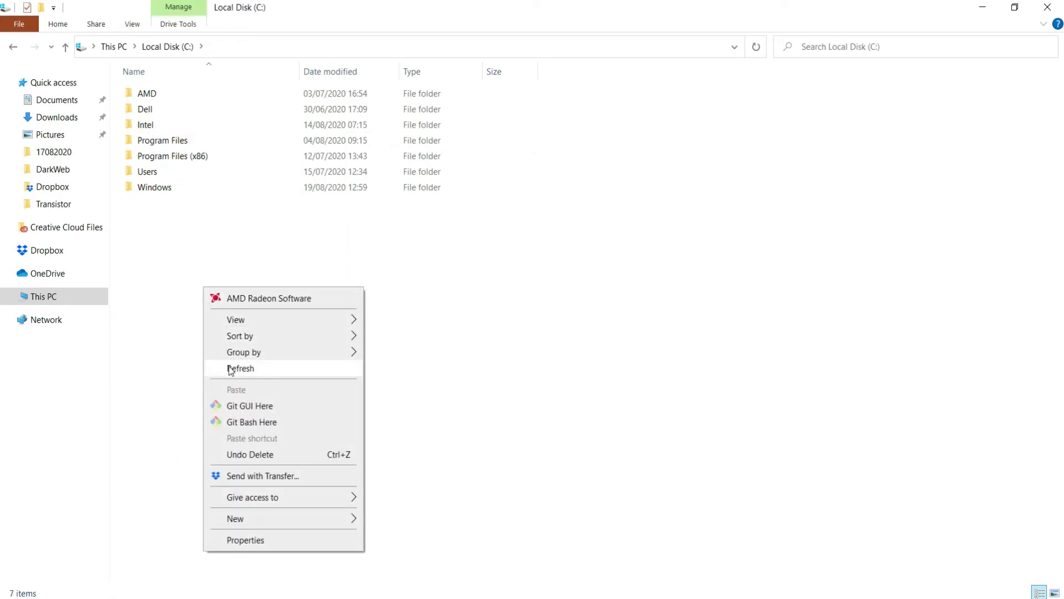